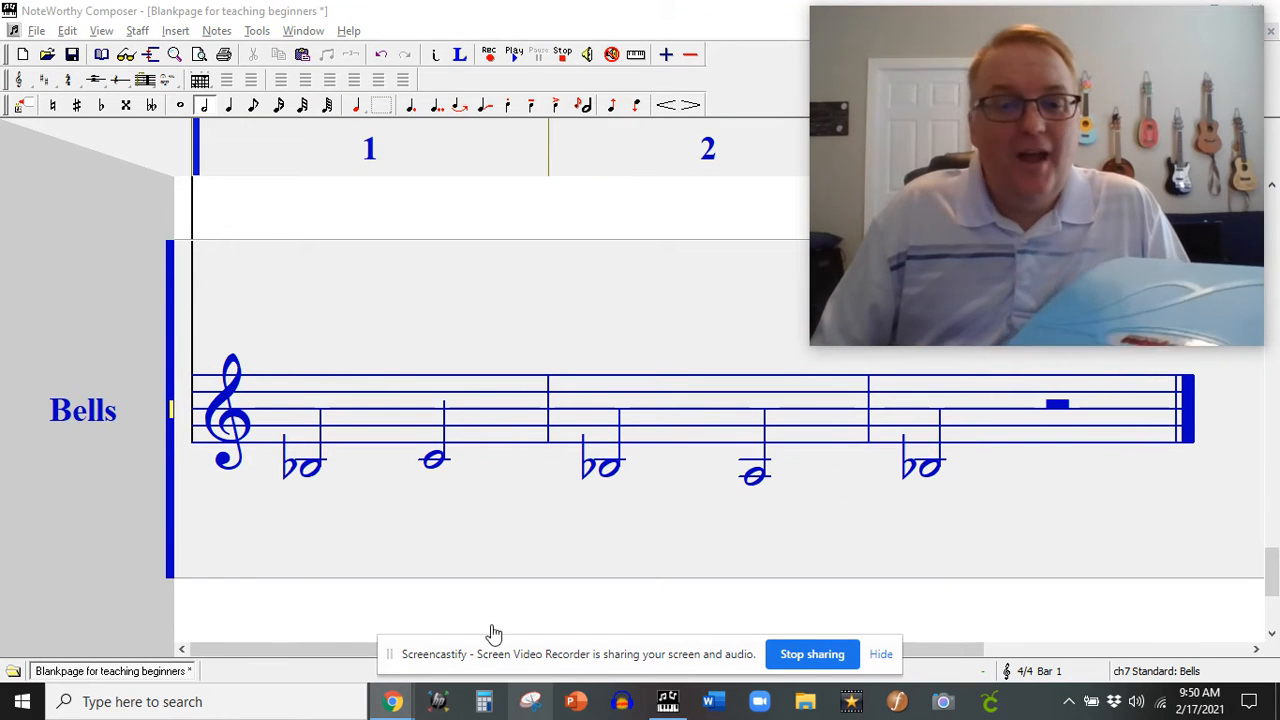
Select the low A half note in measure 2 of the Bells staff to show its ledger line
{"action": "left_click", "coordinate": [880, 652]}
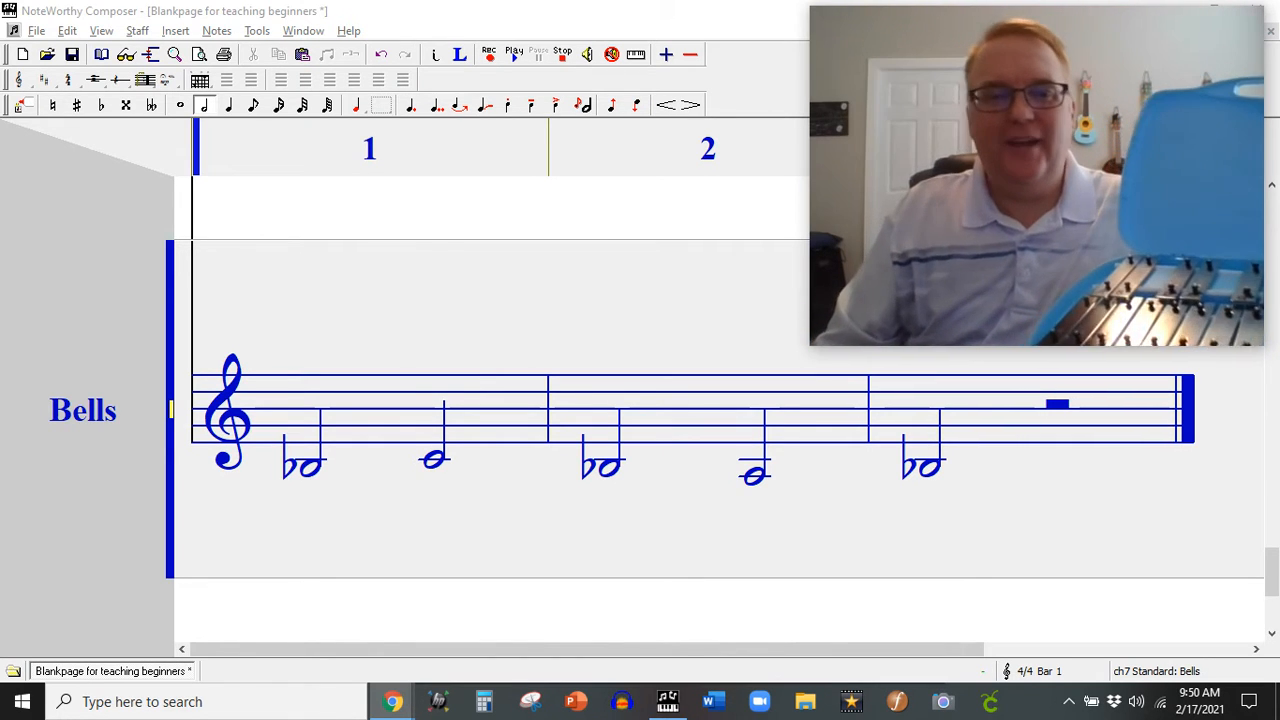
{"action": "mouse_move", "coordinate": [716, 500]}
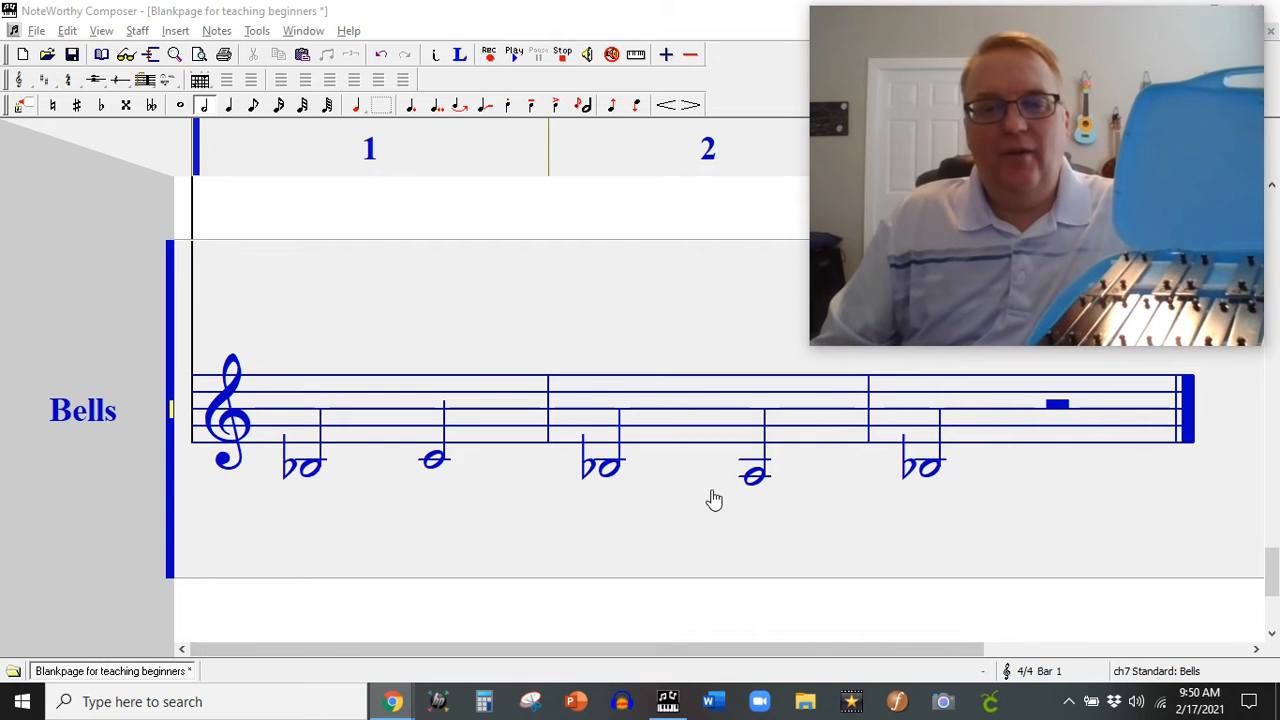
{"action": "left_click", "coordinate": [756, 472]}
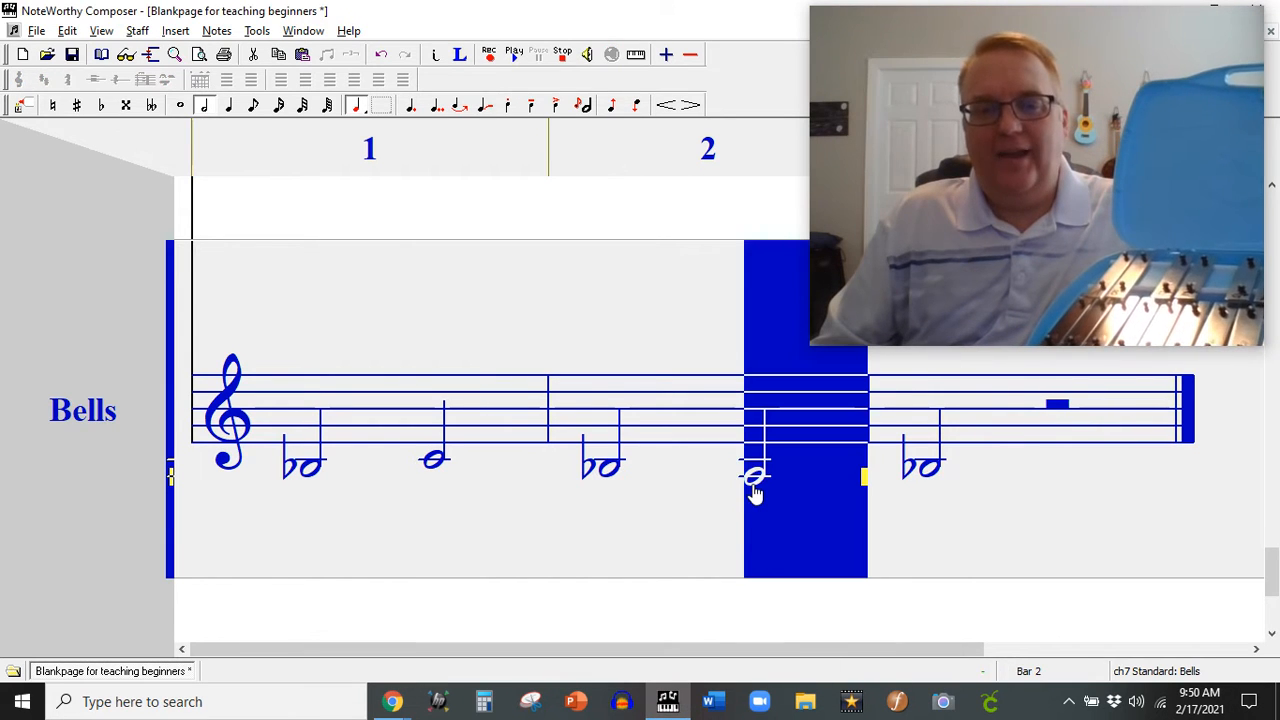
{"action": "mouse_move", "coordinate": [730, 486]}
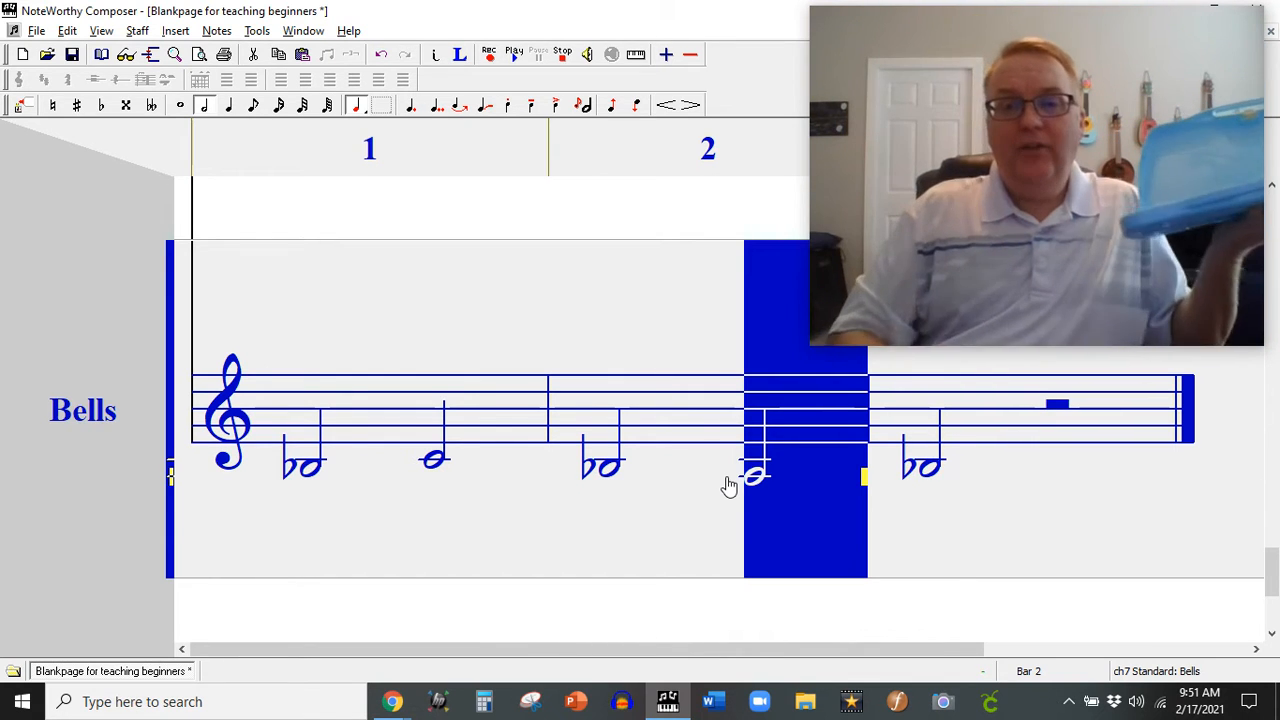
{"action": "mouse_move", "coordinate": [808, 504]}
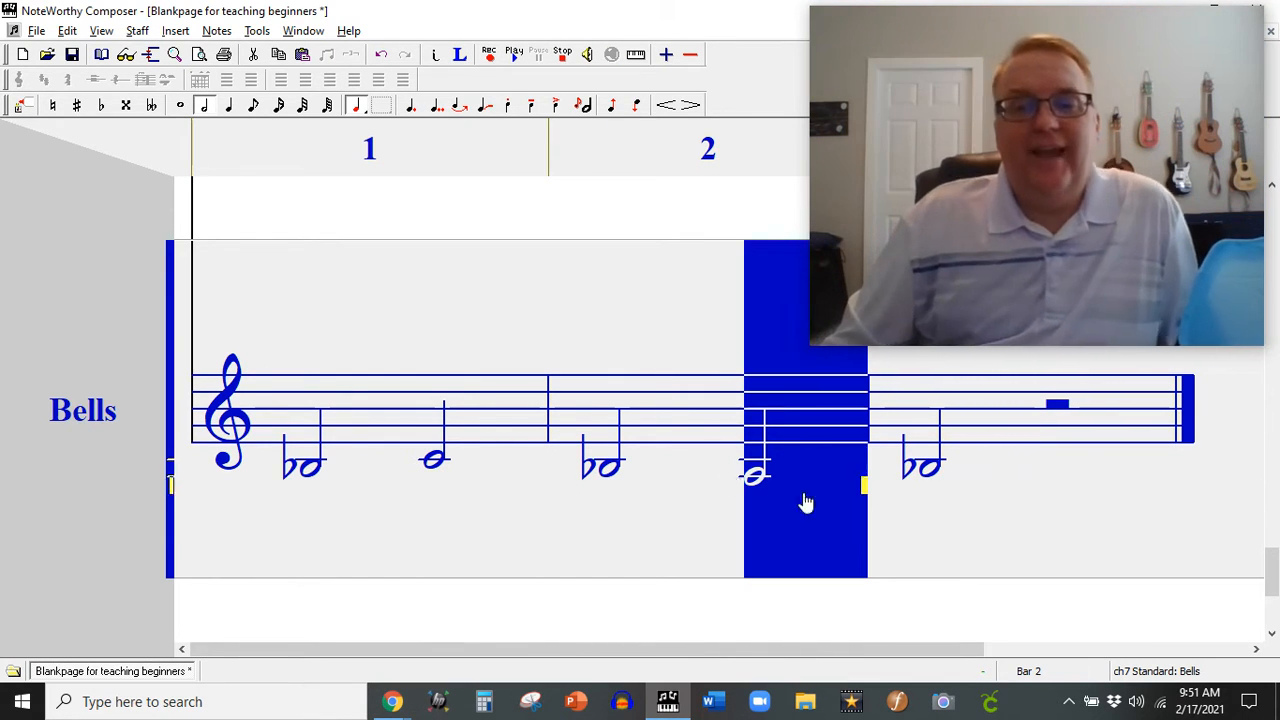
{"action": "left_click", "coordinate": [436, 460]}
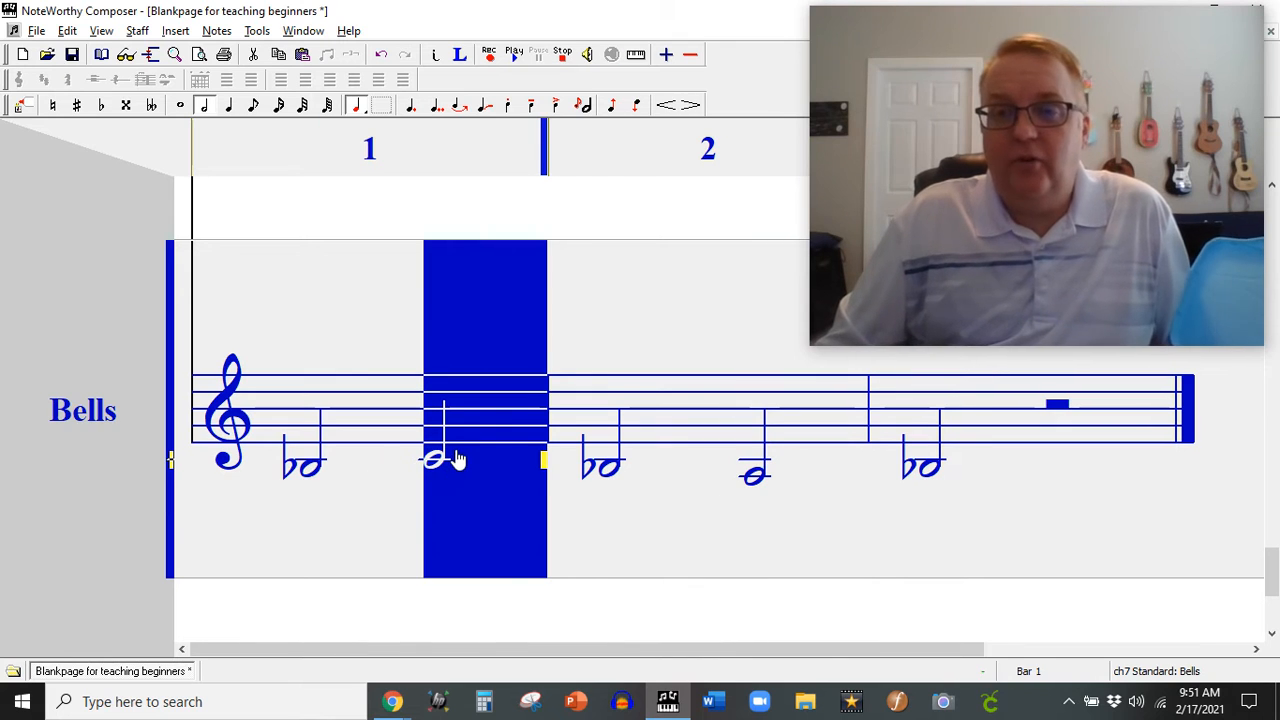
{"action": "mouse_move", "coordinate": [564, 464]}
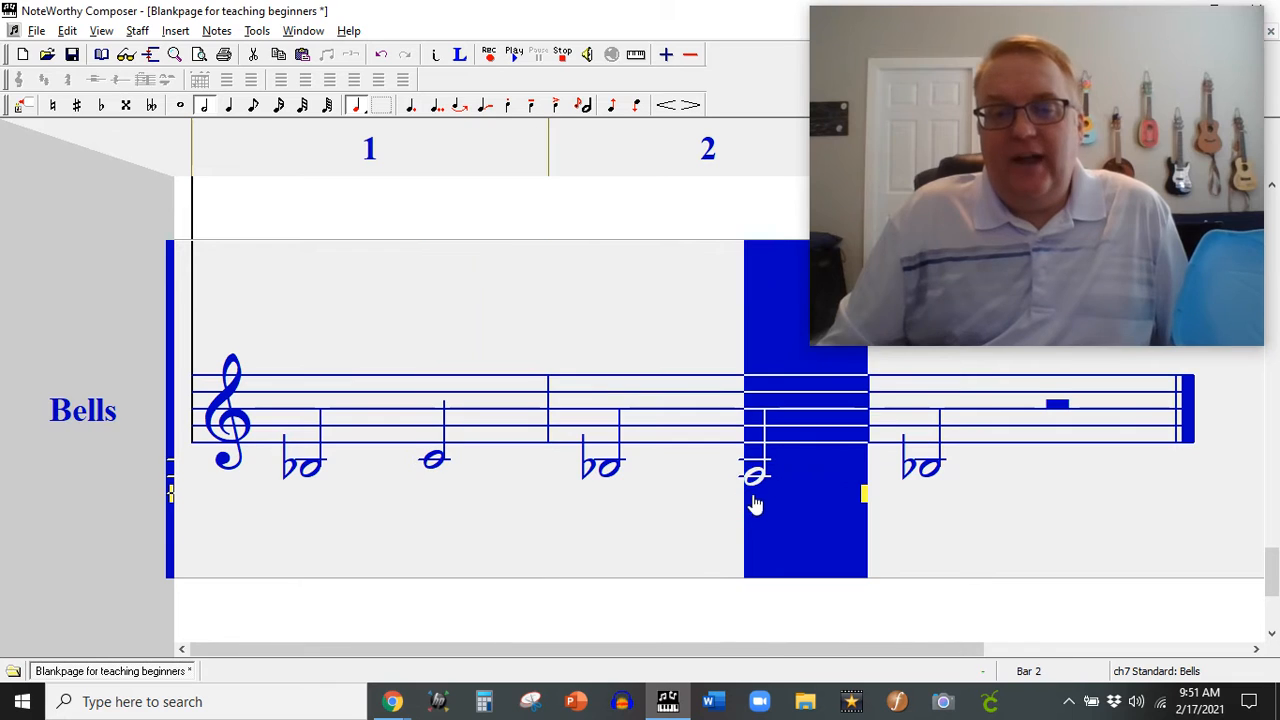
{"action": "left_click", "coordinate": [436, 460]}
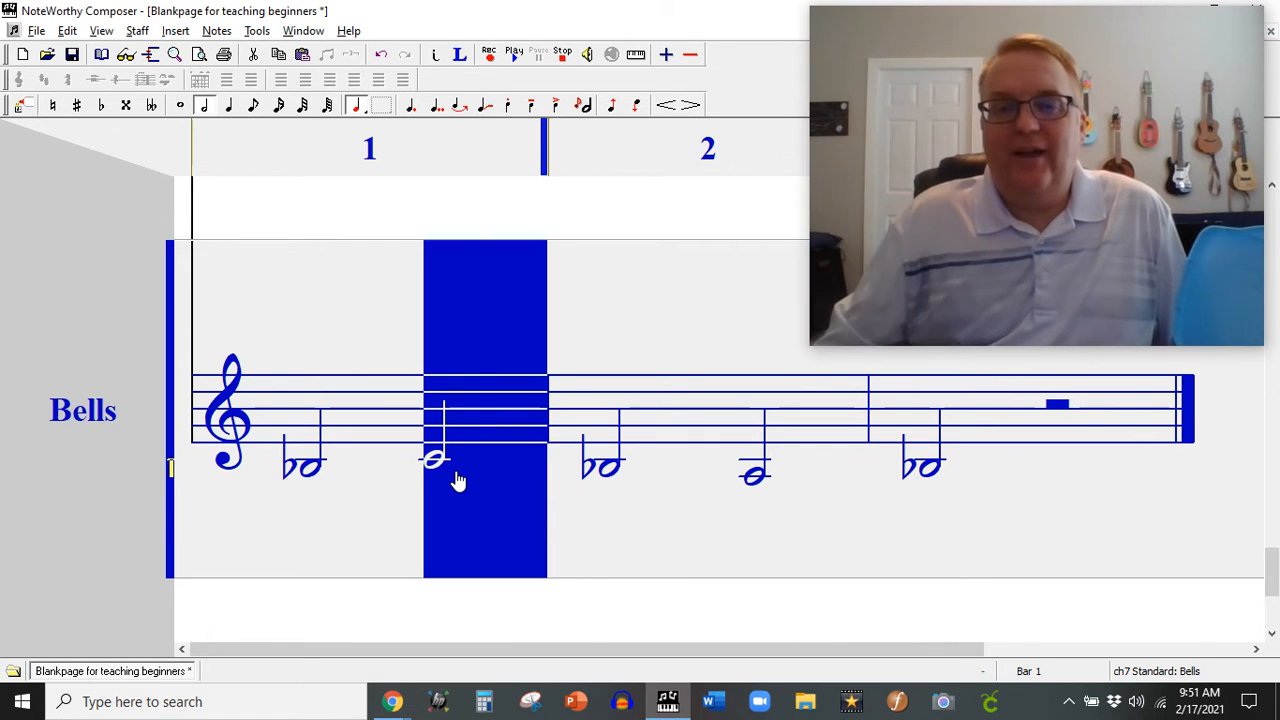
{"action": "left_click", "coordinate": [756, 472]}
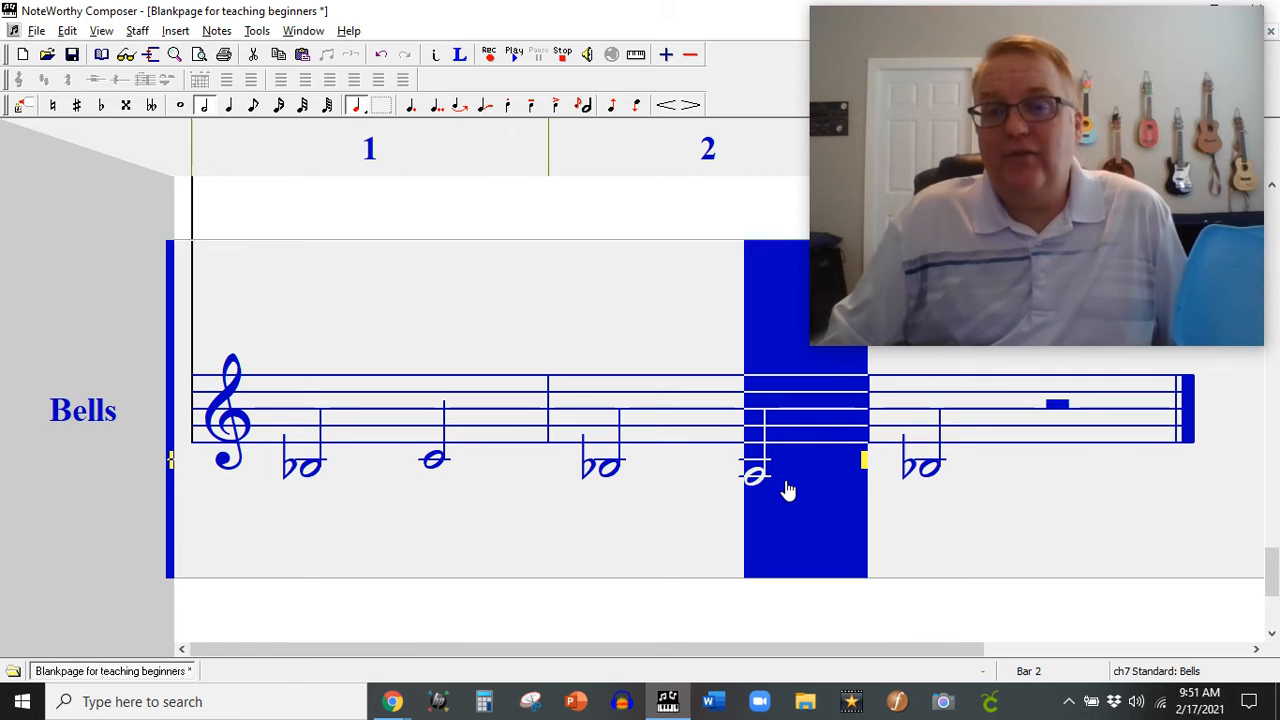
{"action": "left_click", "coordinate": [436, 464]}
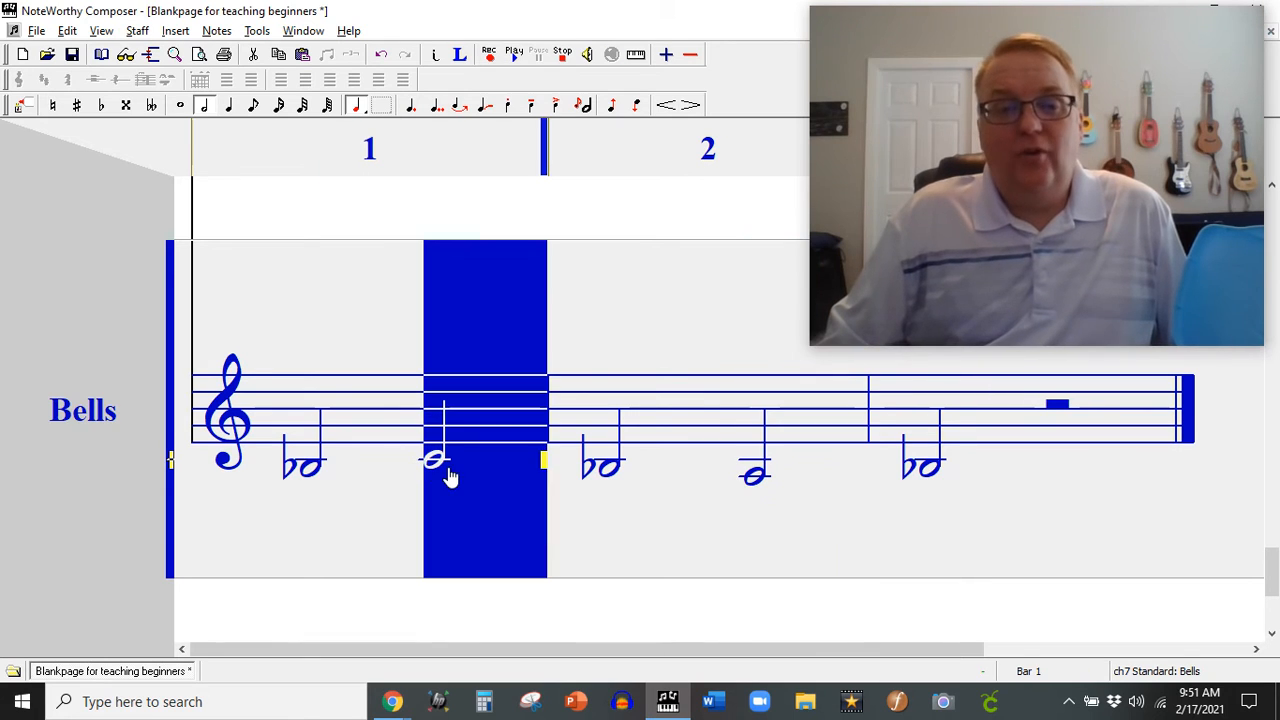
{"action": "mouse_move", "coordinate": [464, 484]}
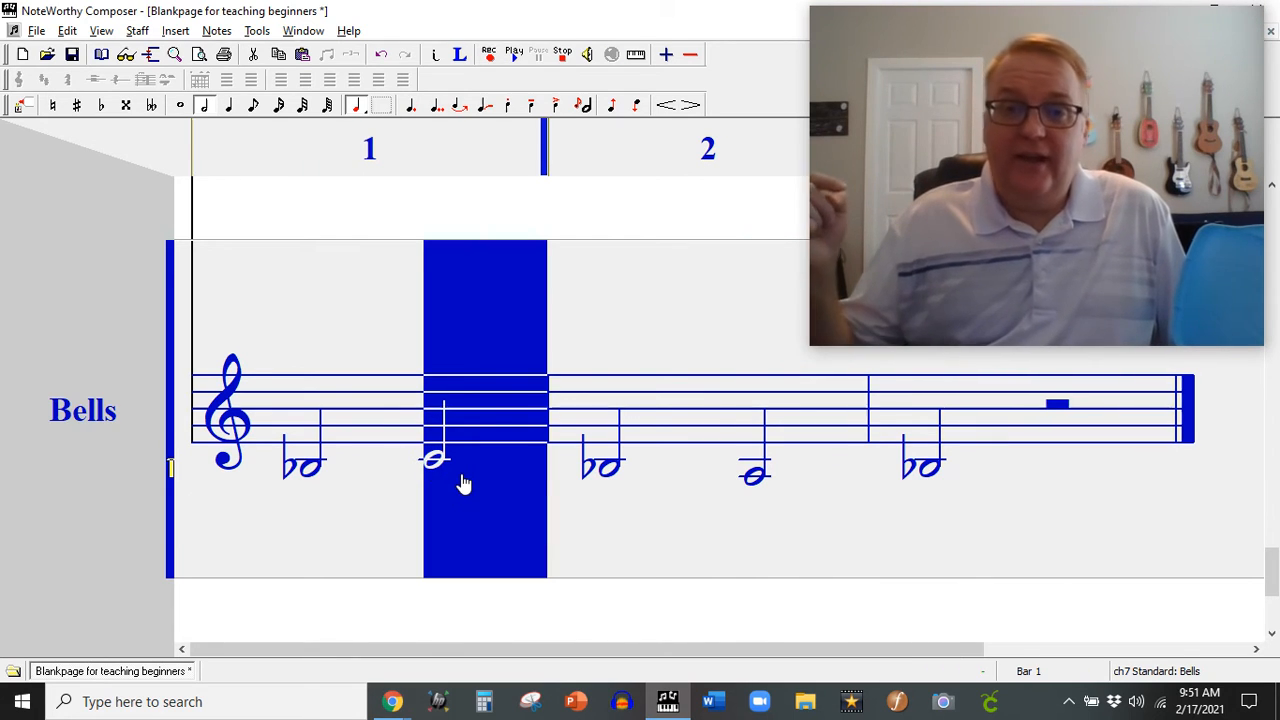
{"action": "mouse_move", "coordinate": [658, 490]}
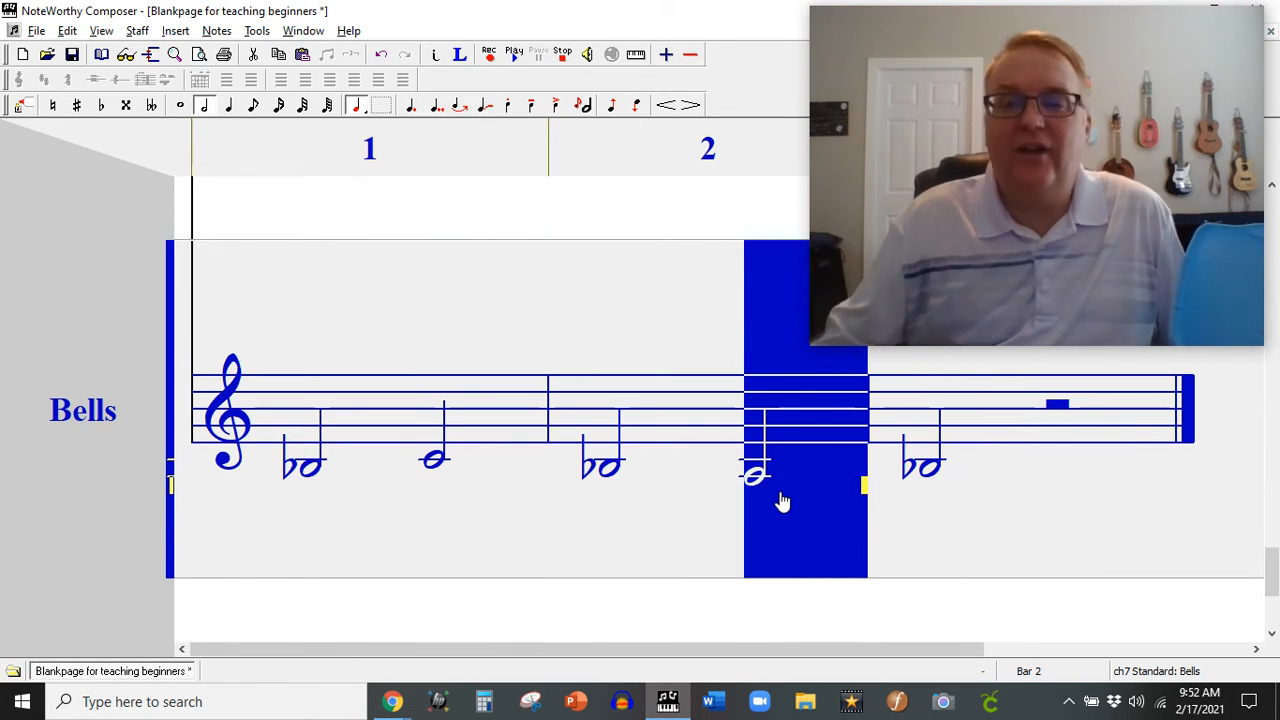
{"action": "mouse_move", "coordinate": [432, 482]}
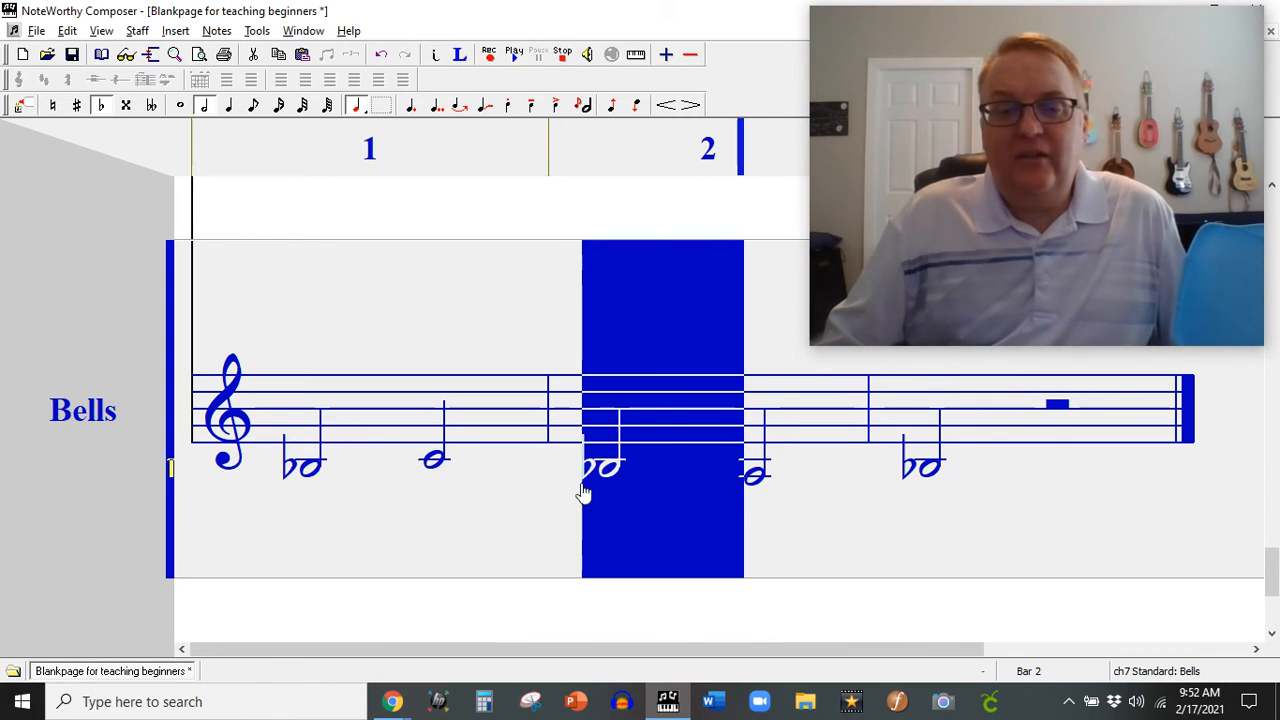
{"action": "mouse_move", "coordinate": [508, 490]}
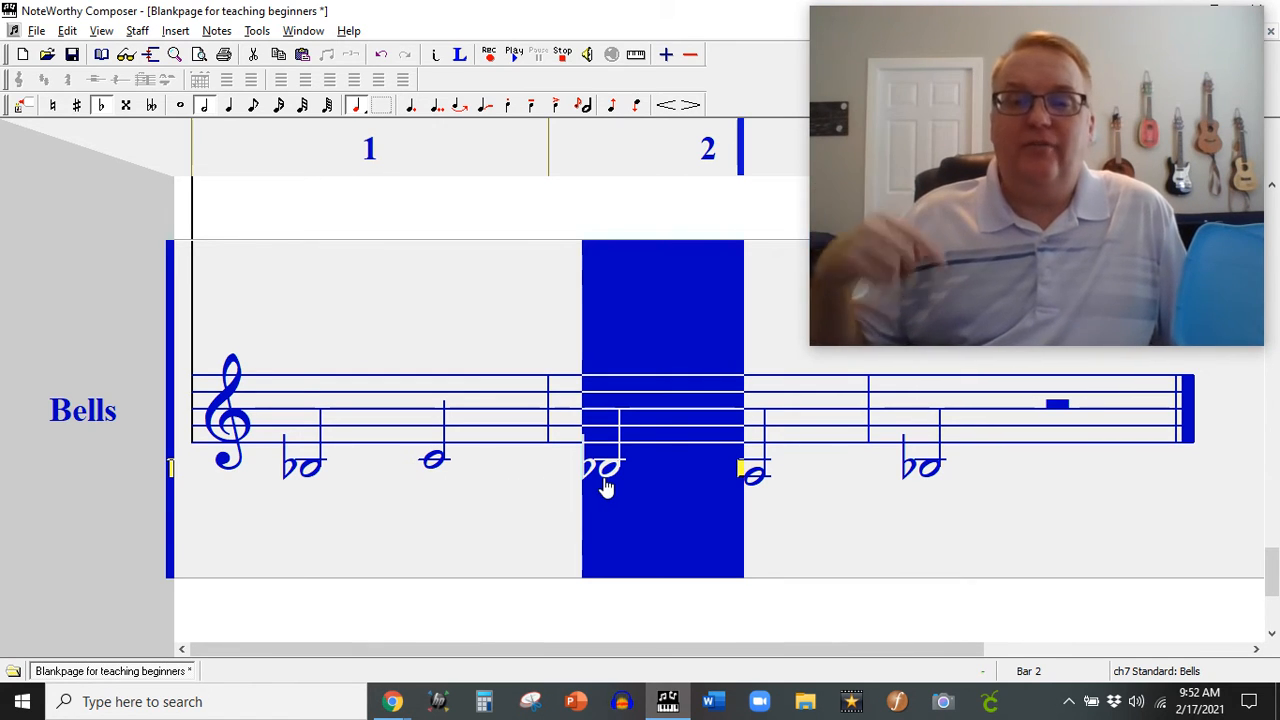
{"action": "mouse_move", "coordinate": [662, 476]}
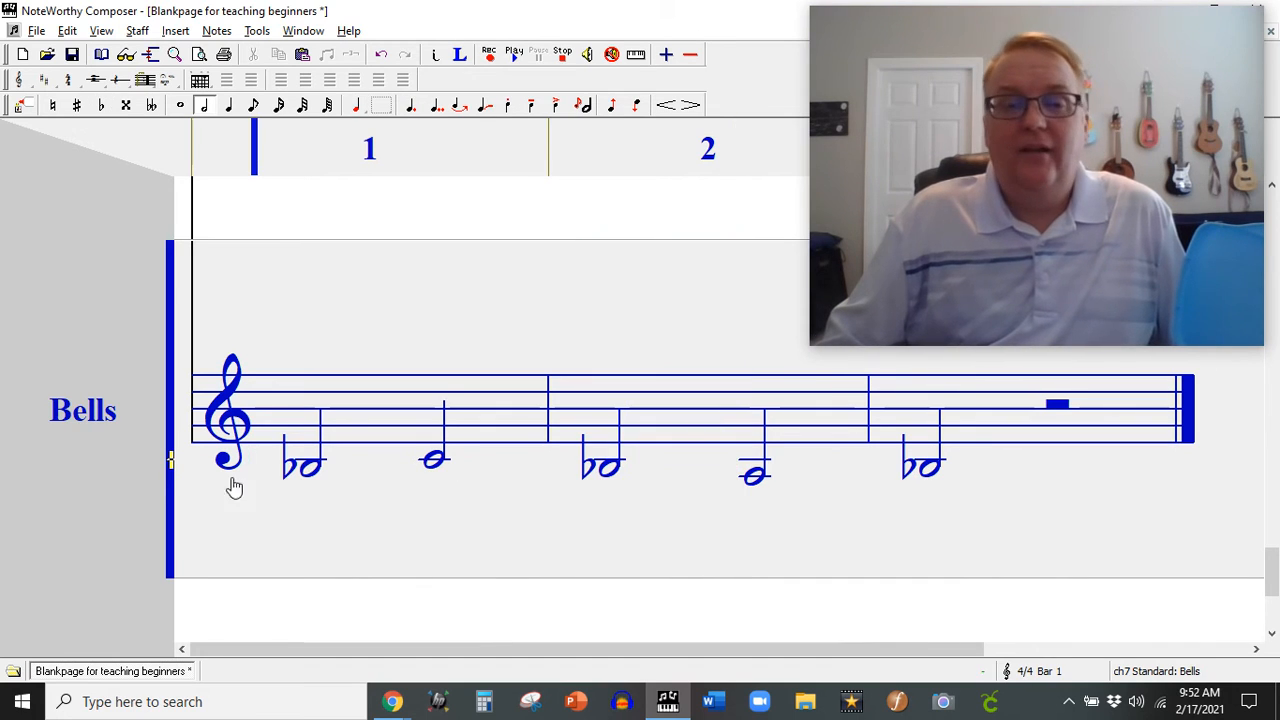
{"action": "mouse_move", "coordinate": [42, 460]}
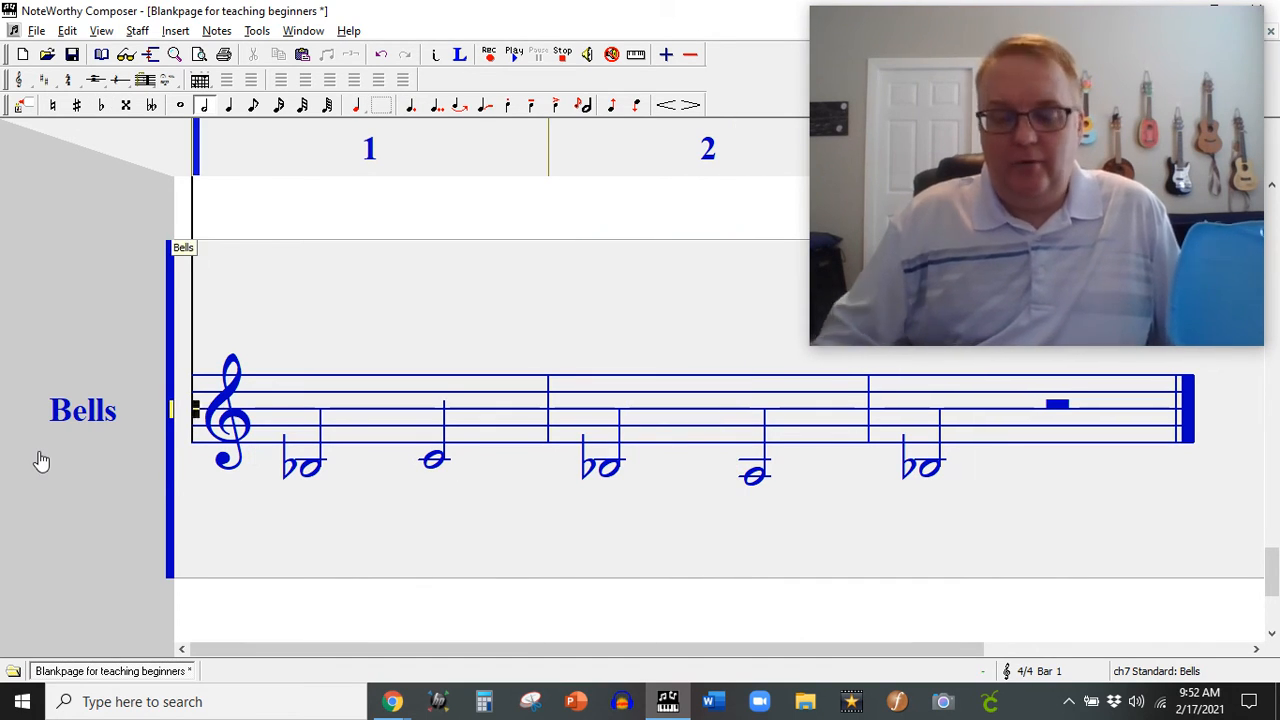